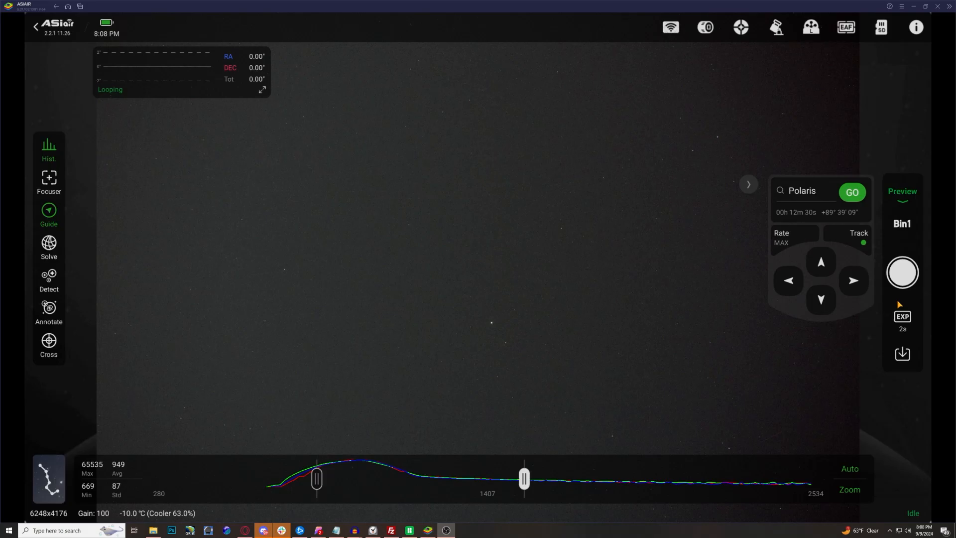
mouse_move(902, 196)
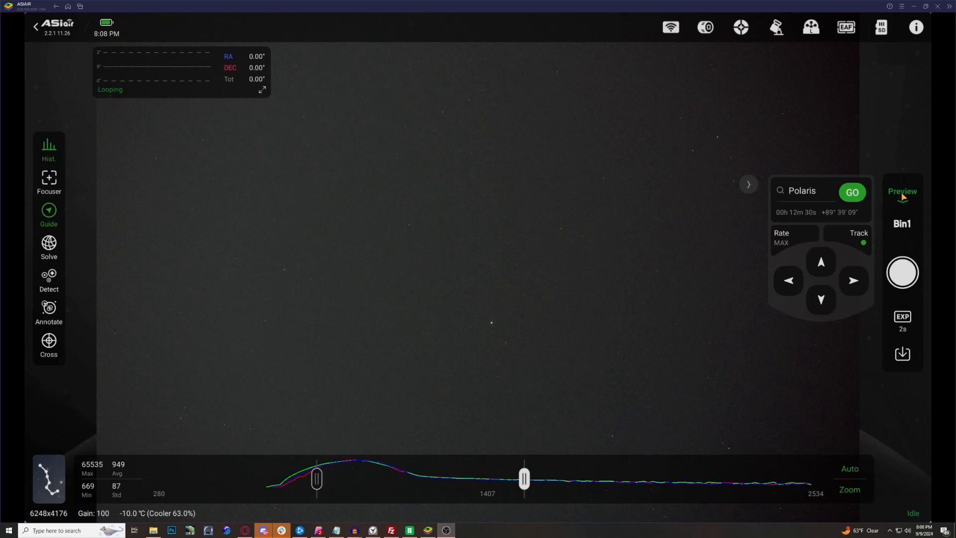
Step: Switch ASIAIR from Preview mode to Plan mode
click(902, 191)
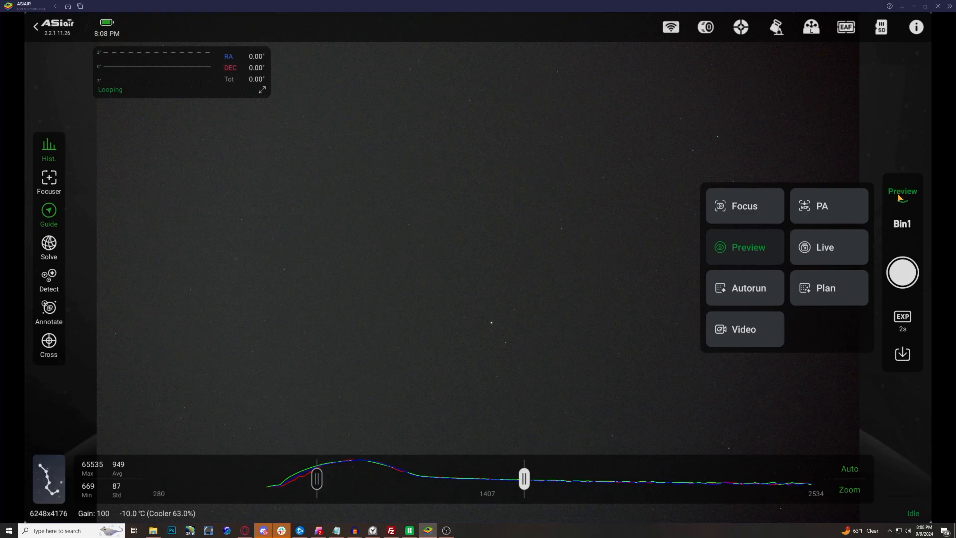
mouse_move(833, 289)
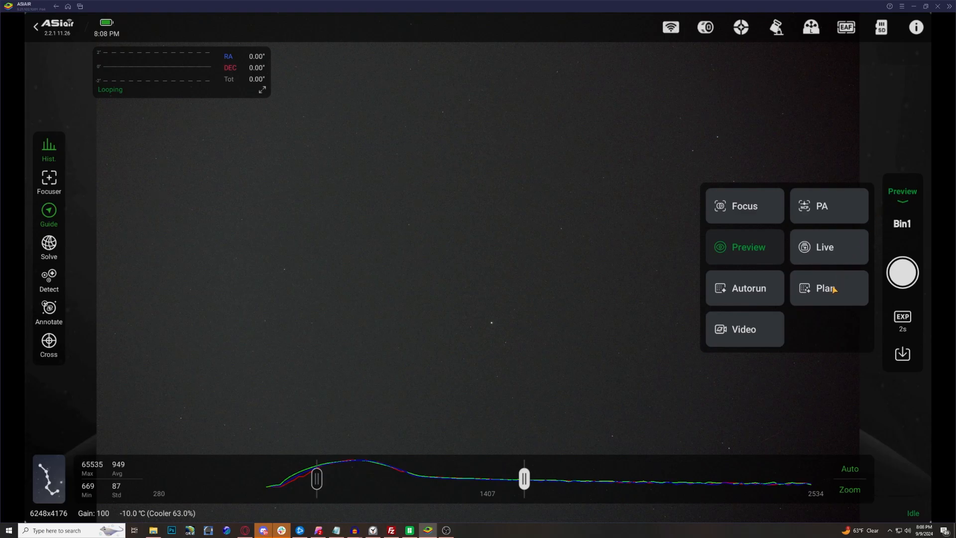
mouse_move(824, 301)
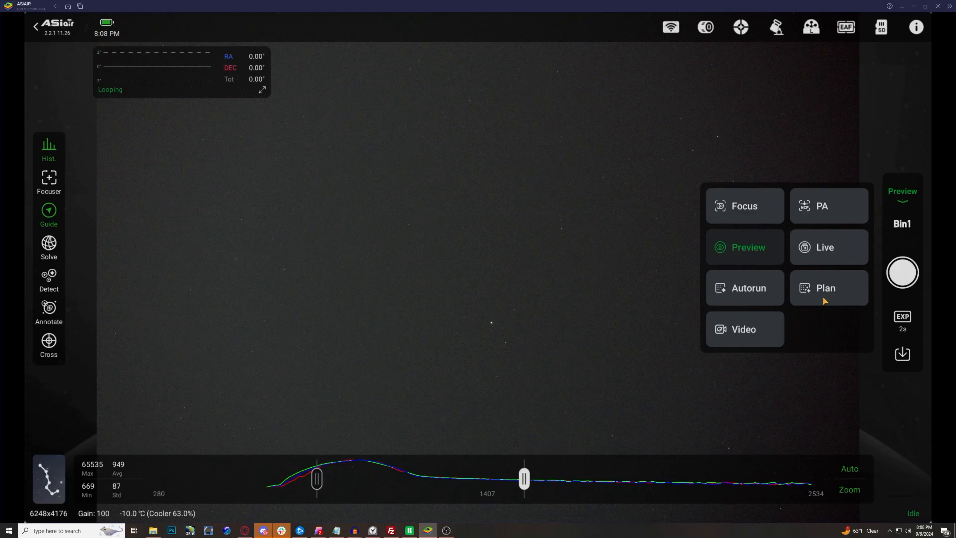
mouse_move(820, 290)
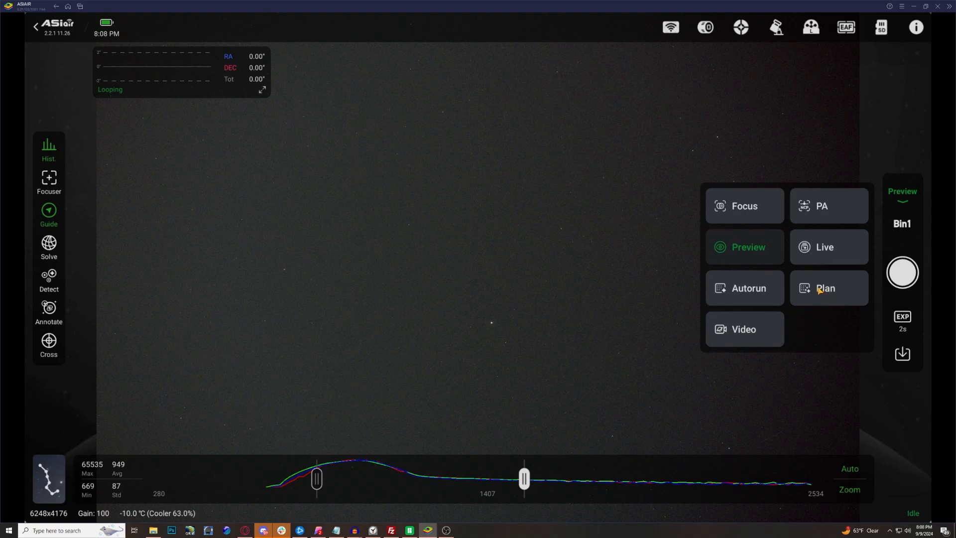
mouse_move(827, 279)
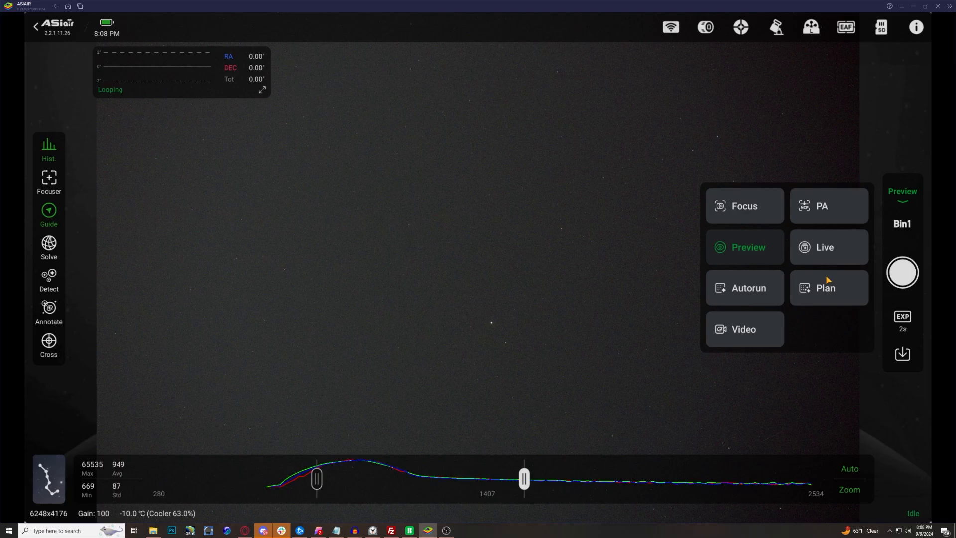
click(824, 288)
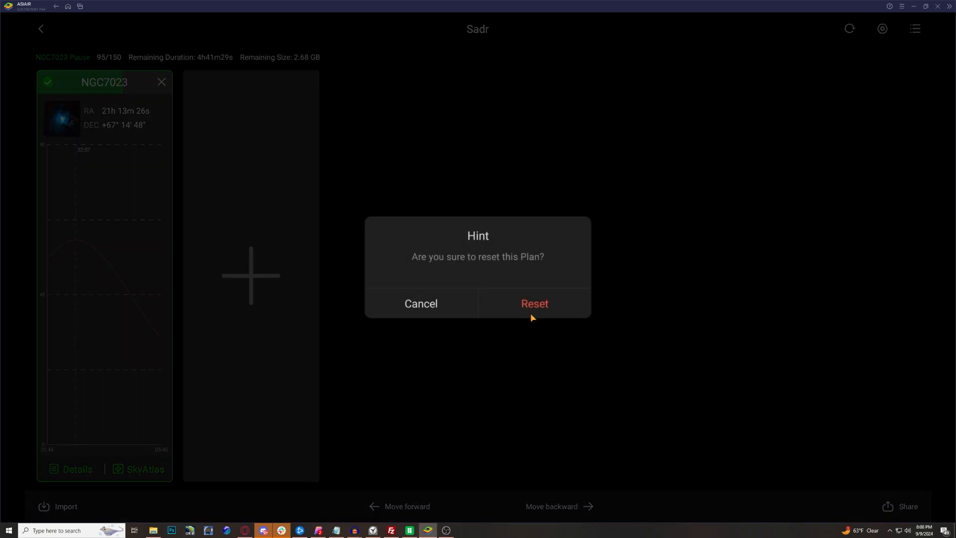
Step: Reset the NGC7023 plan progress and set its end time to 06:15
click(533, 304)
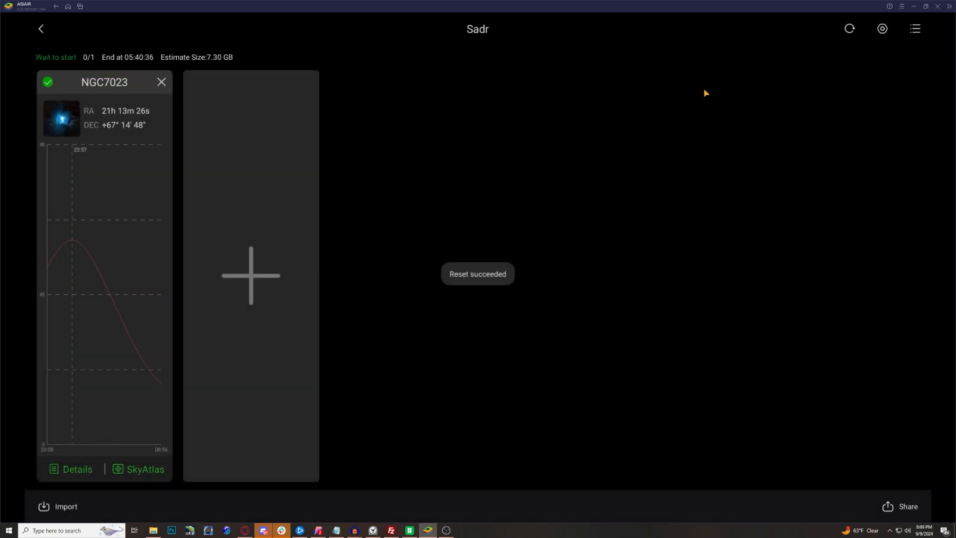
click(914, 29)
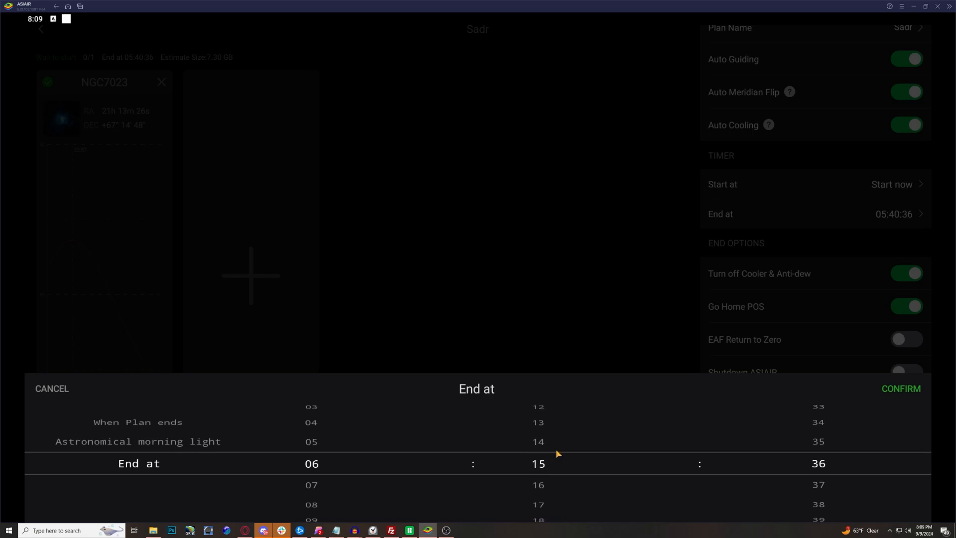
scroll(down, 3)
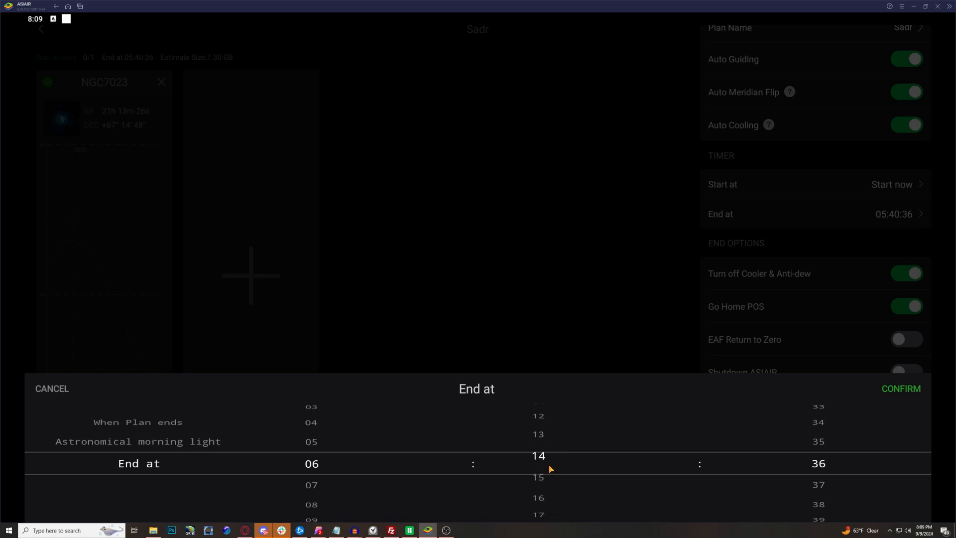
scroll(down, 3)
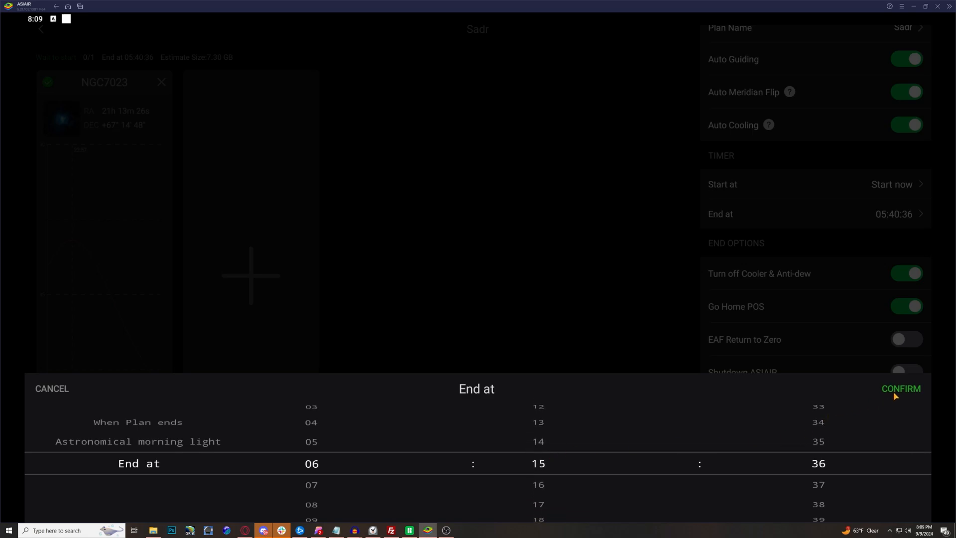
click(901, 388)
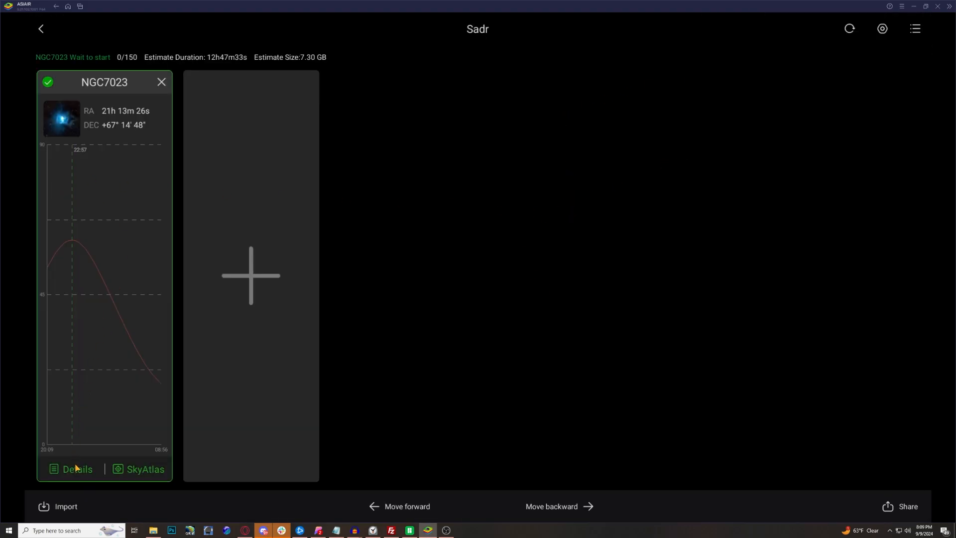
click(77, 469)
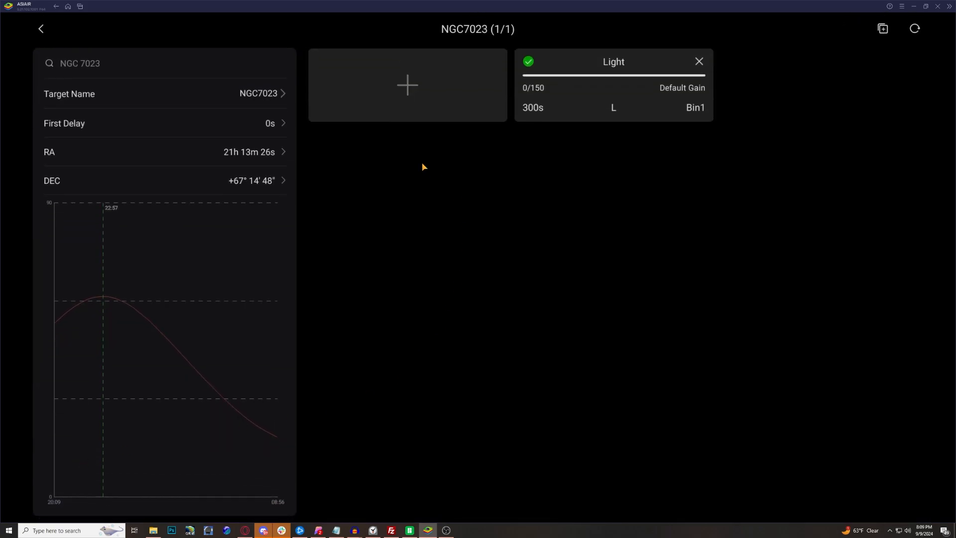
mouse_move(537, 112)
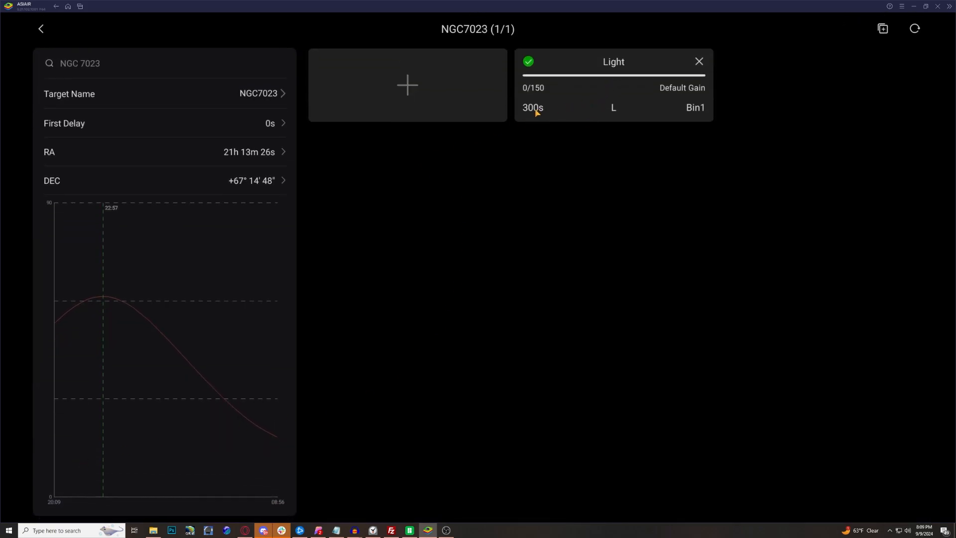
mouse_move(520, 114)
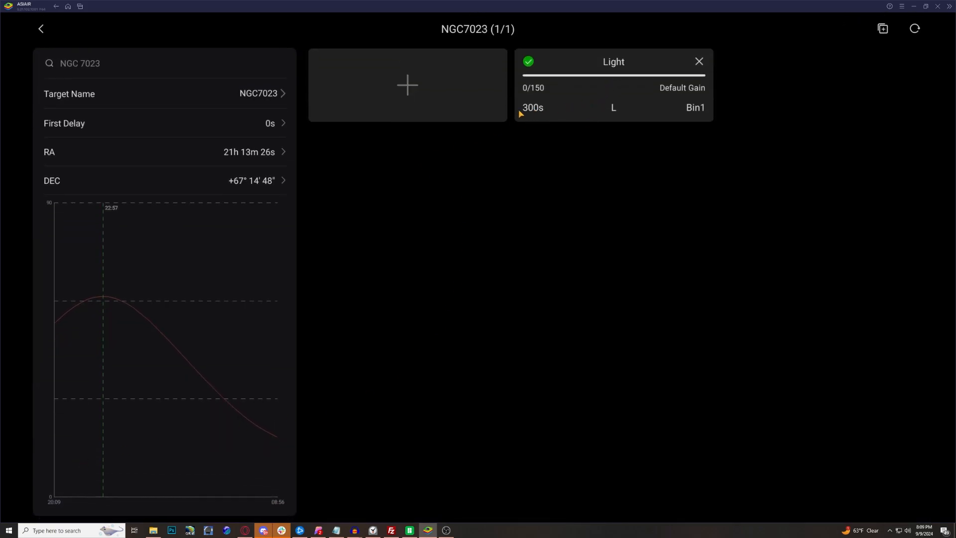
mouse_move(570, 108)
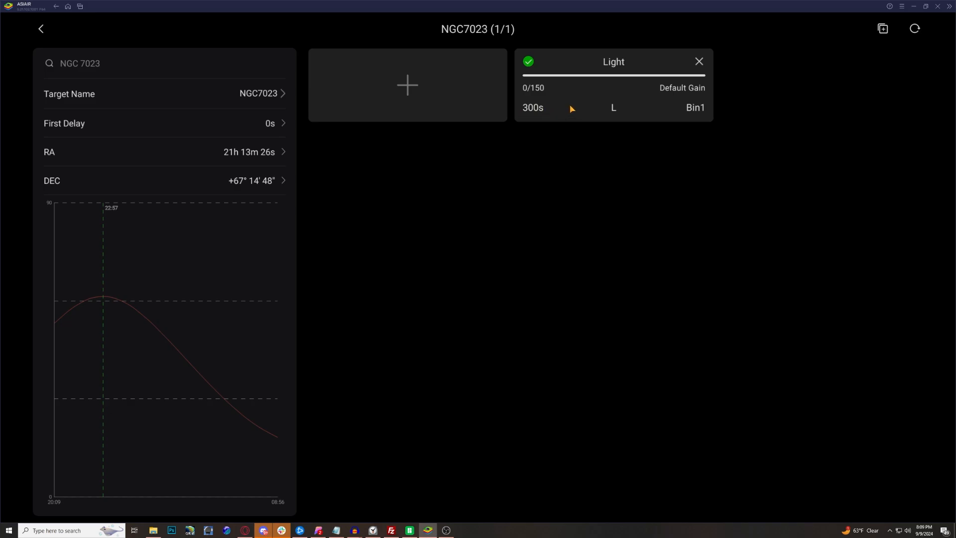
mouse_move(541, 93)
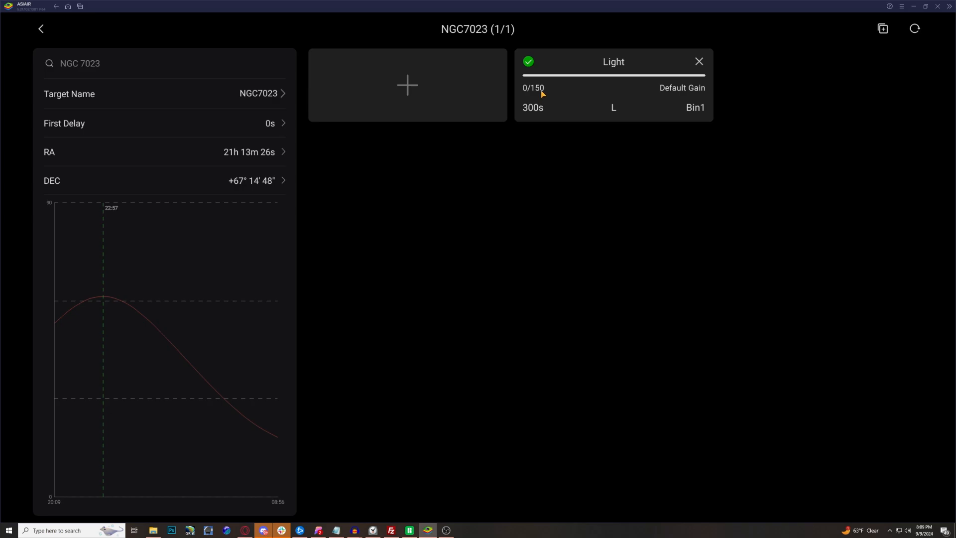
mouse_move(51, 35)
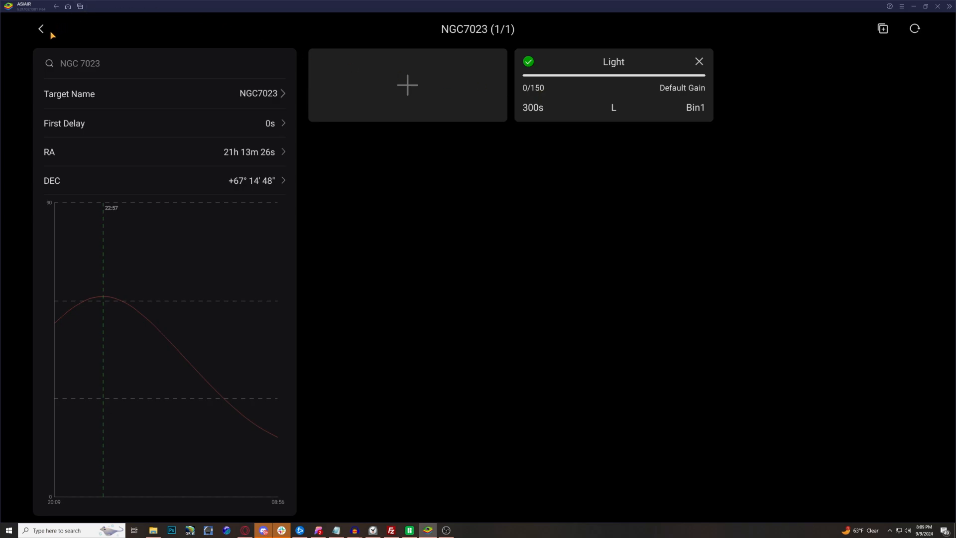
click(41, 29)
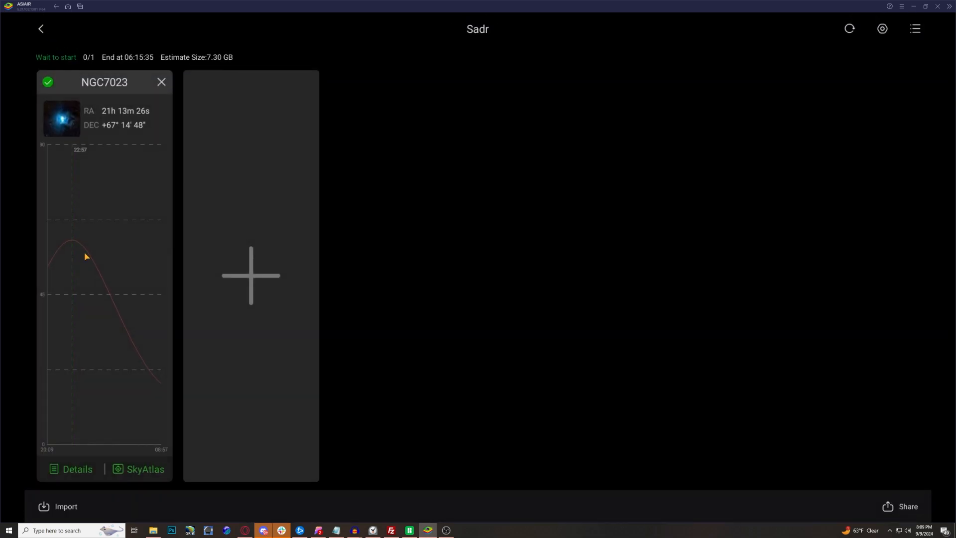
Step: Check NGC7023's framing in SkyAtlas, then return to the capture screen
click(144, 469)
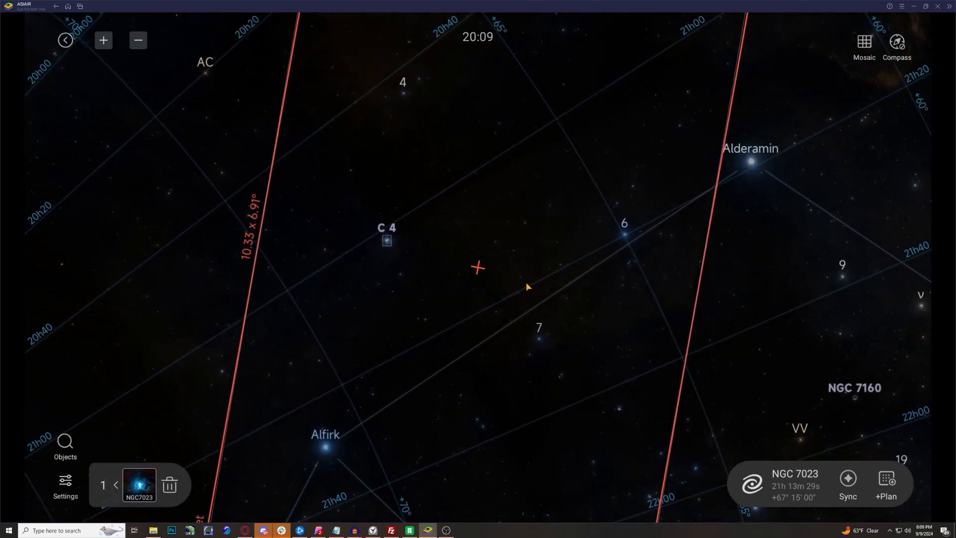
mouse_move(439, 222)
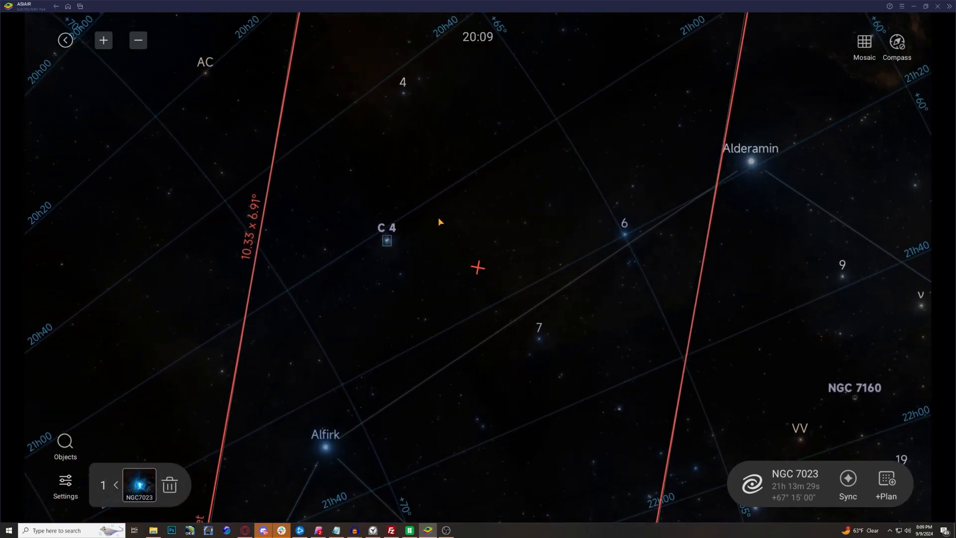
mouse_move(246, 72)
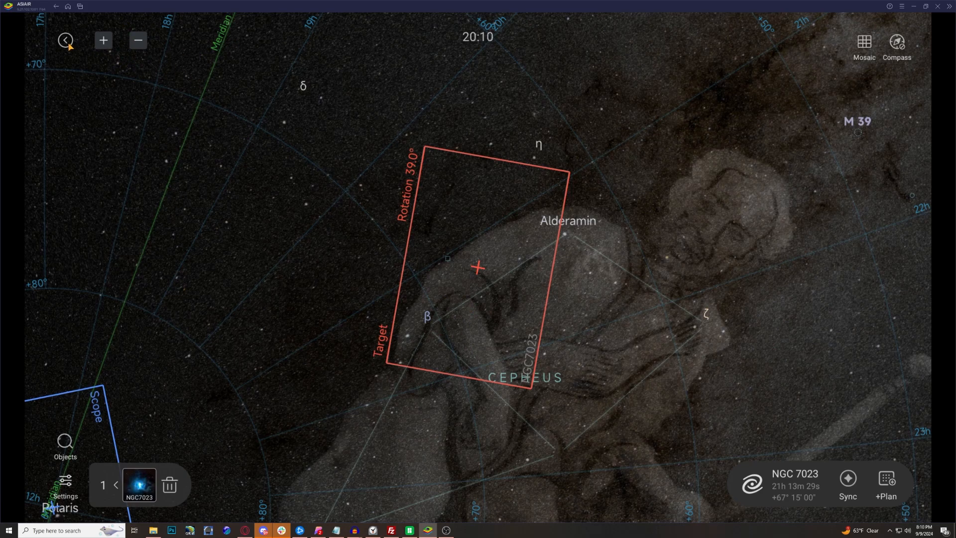
click(886, 483)
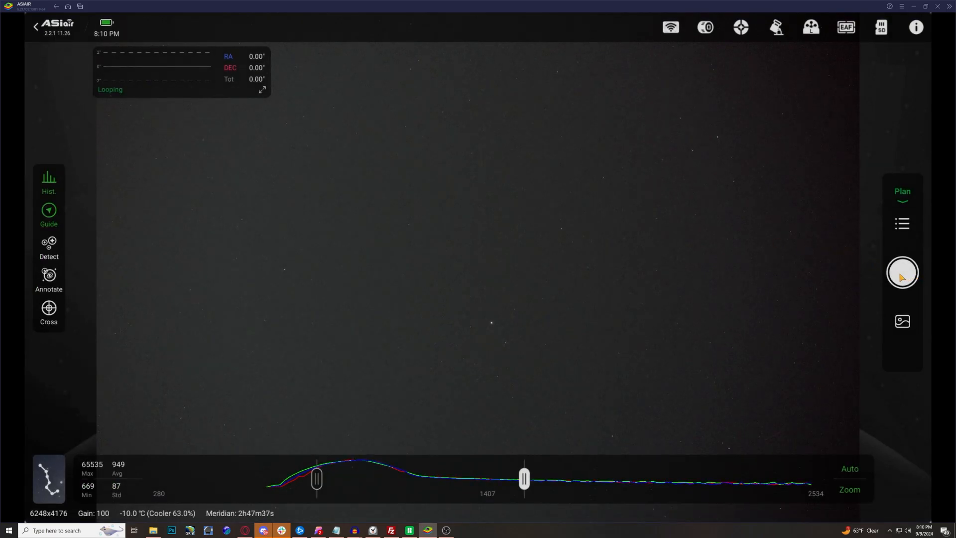
Step: Start the NGC7023 plan so guiding and the first 300s exposure begin
click(902, 272)
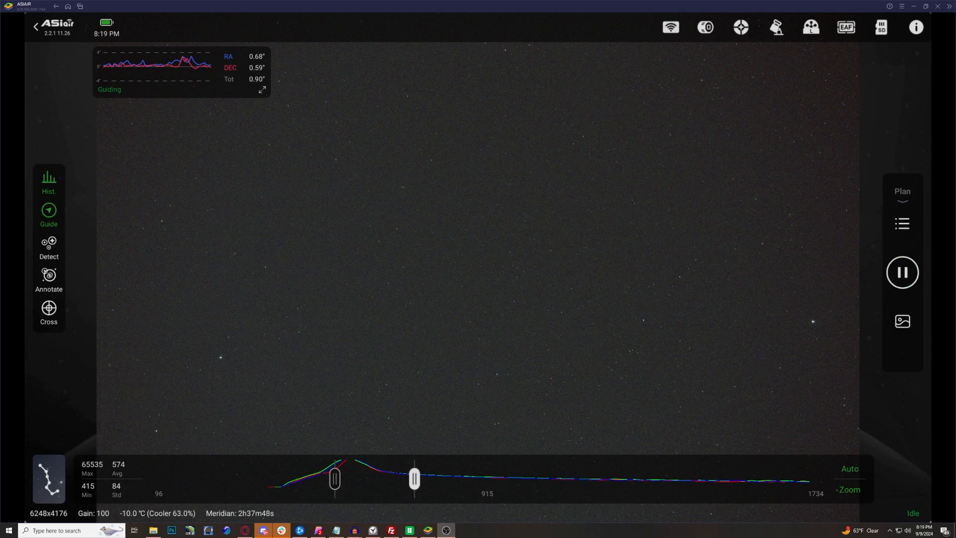
click(902, 272)
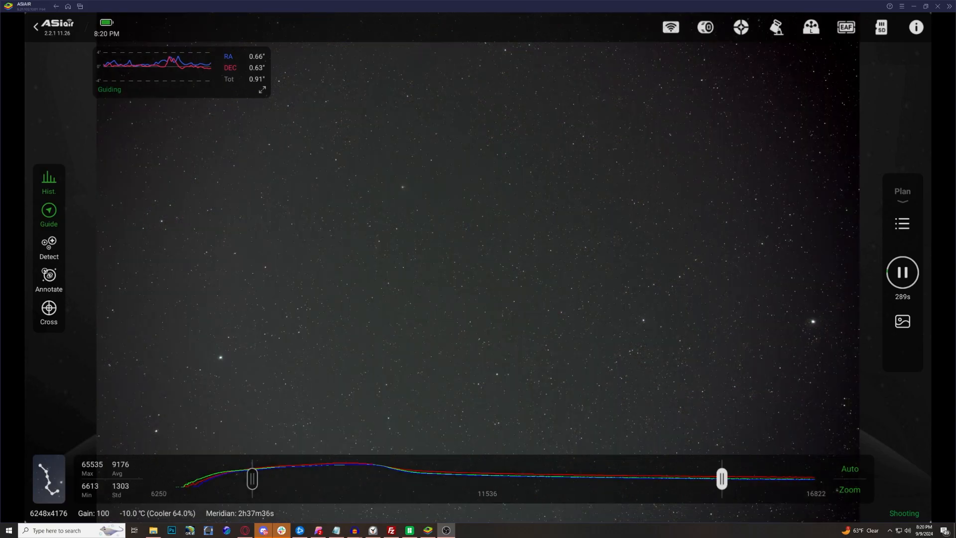
mouse_move(400, 190)
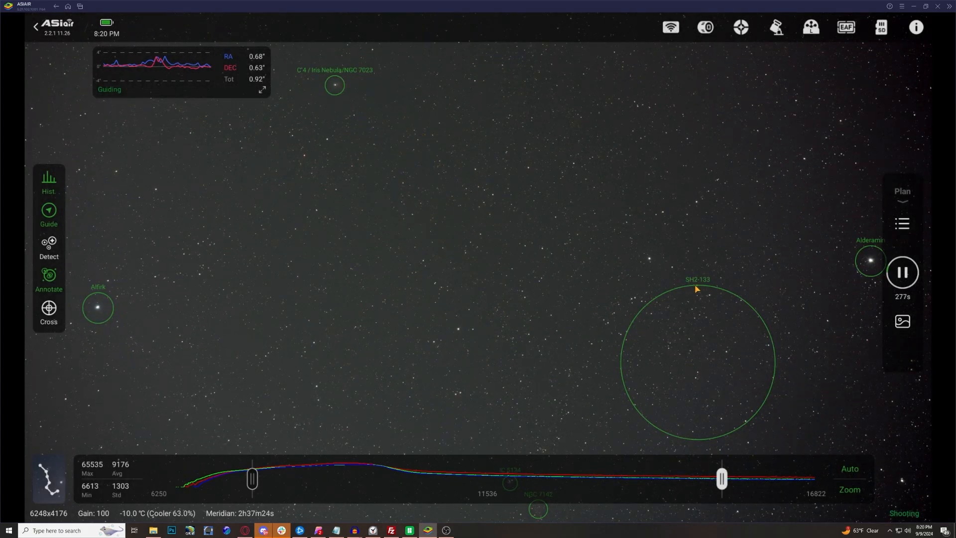
mouse_move(793, 380)
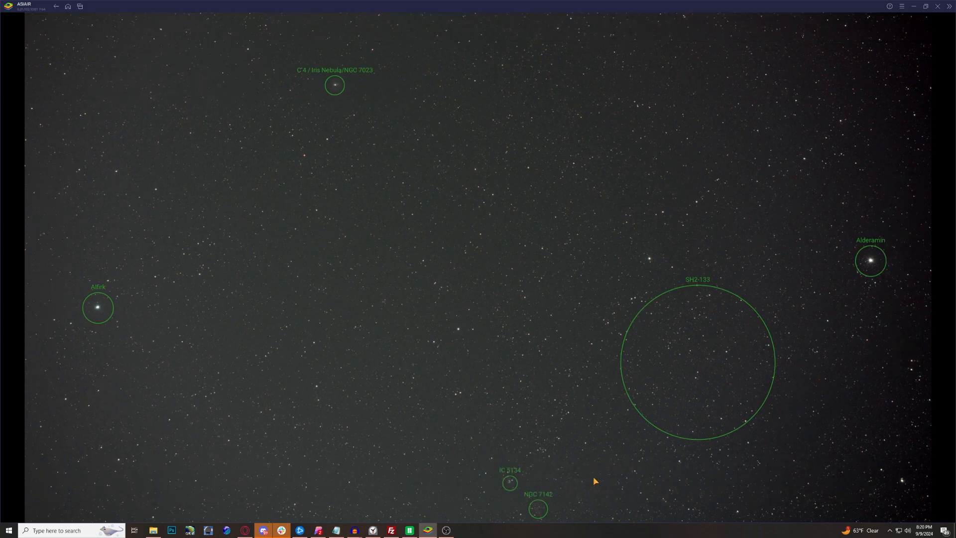
mouse_move(508, 480)
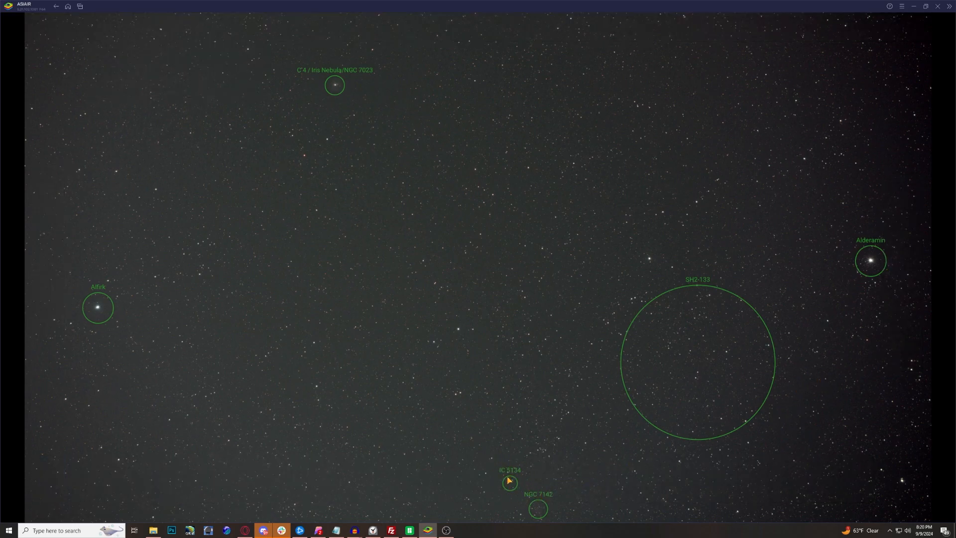
mouse_move(482, 441)
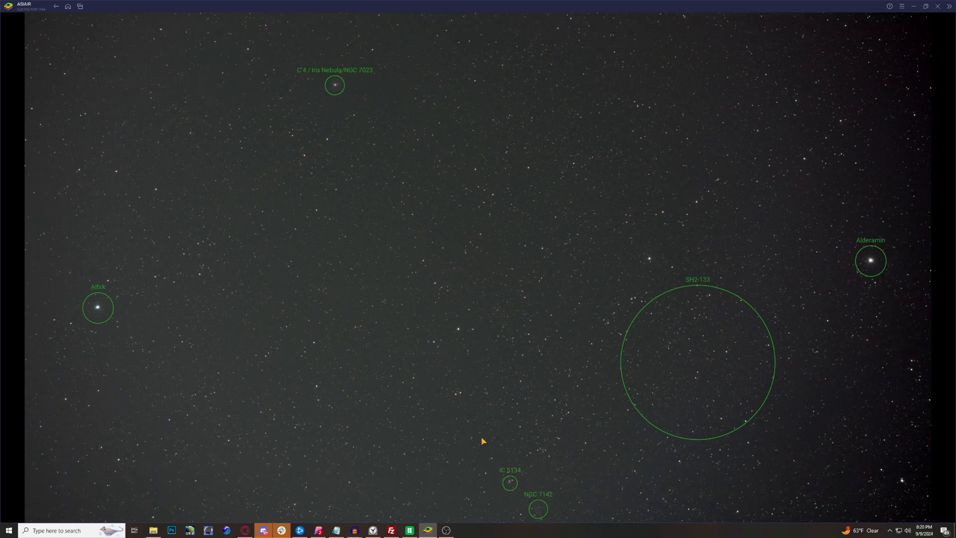
mouse_move(834, 272)
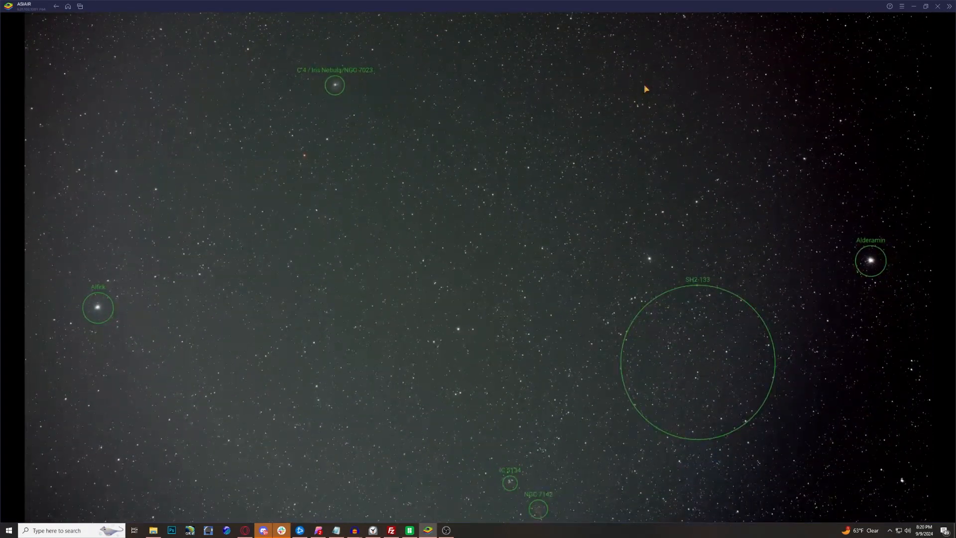
mouse_move(799, 465)
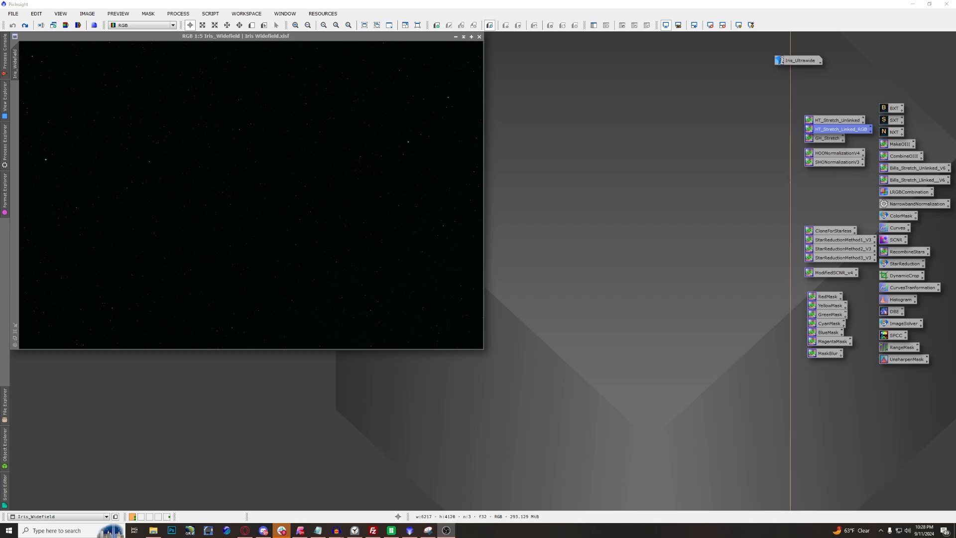
Step: Maximize Iris_Widefield and reapply DynamicBackgroundExtraction to compare before and after
click(736, 25)
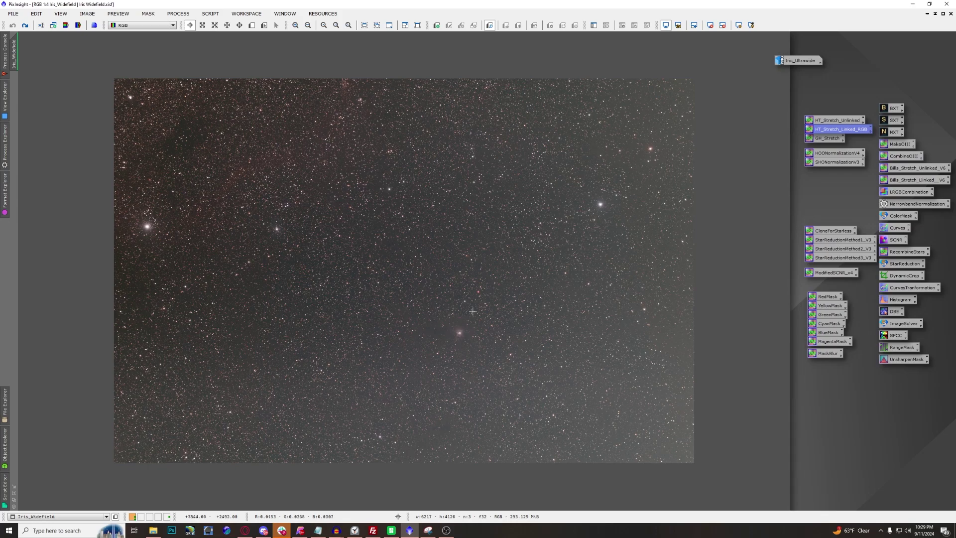
mouse_move(214, 162)
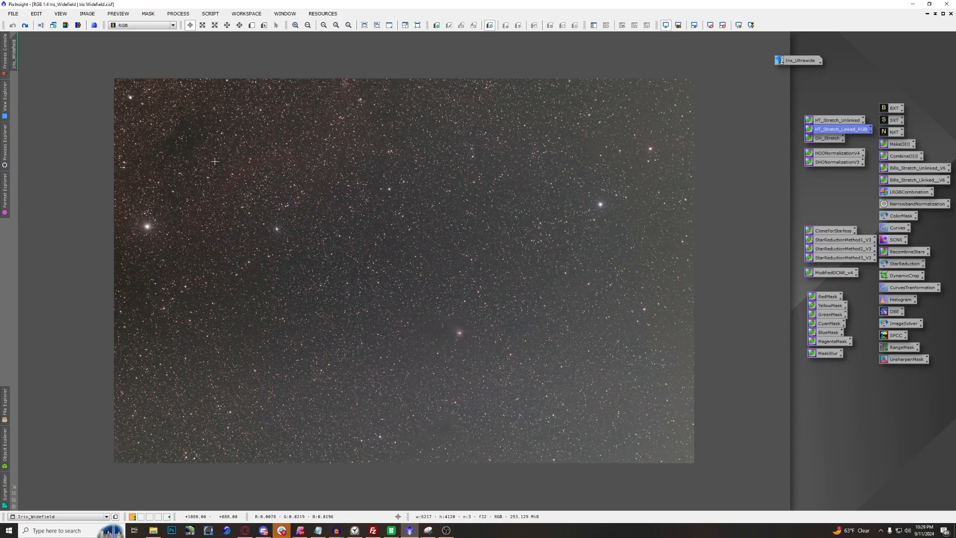
mouse_move(300, 141)
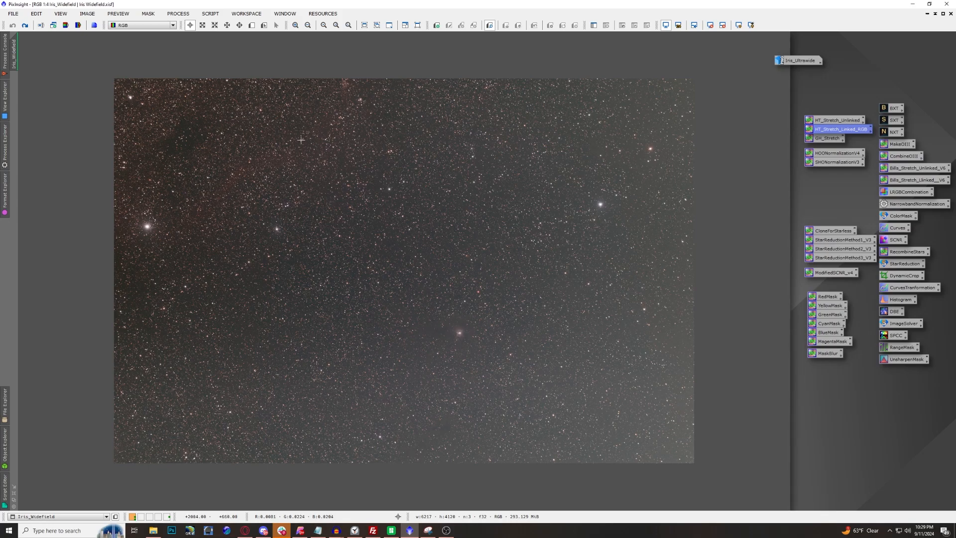
mouse_move(561, 74)
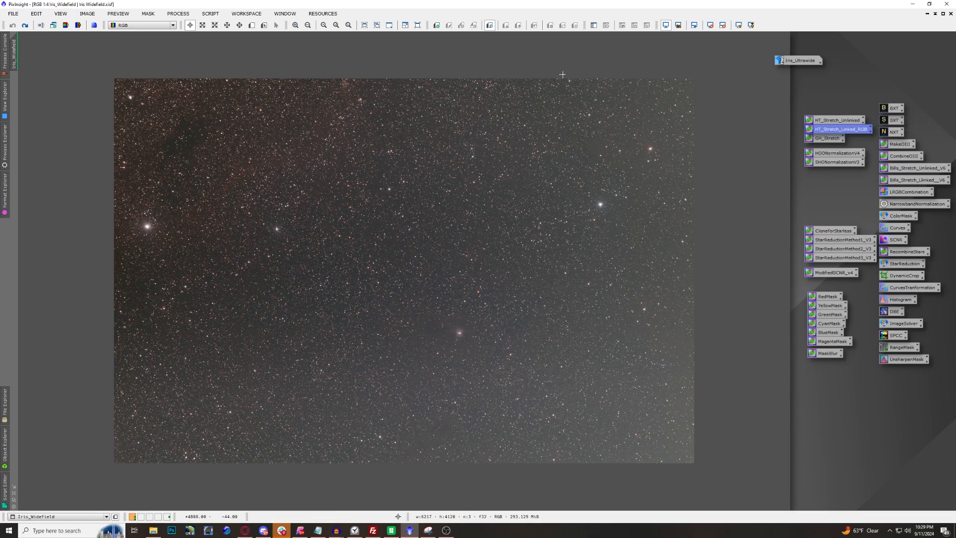
mouse_move(26, 25)
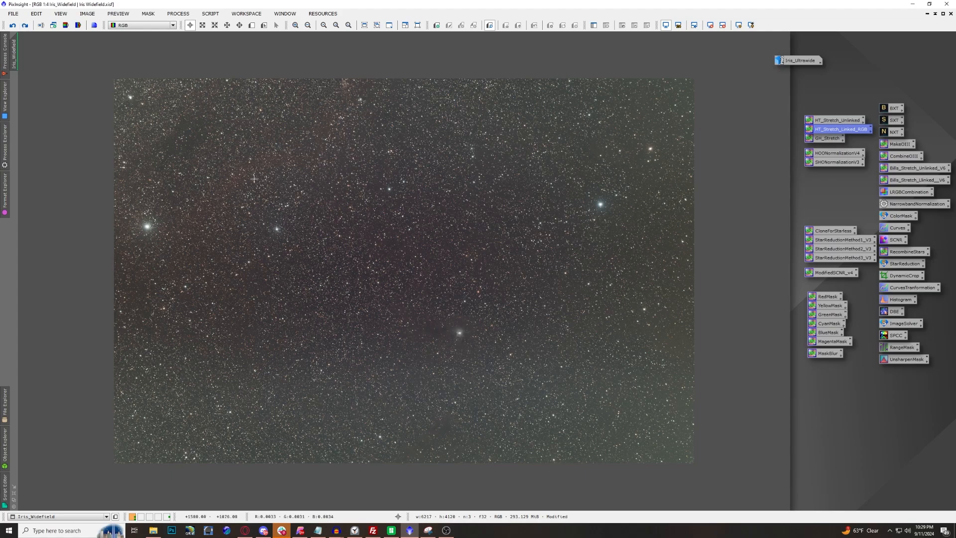
mouse_move(25, 25)
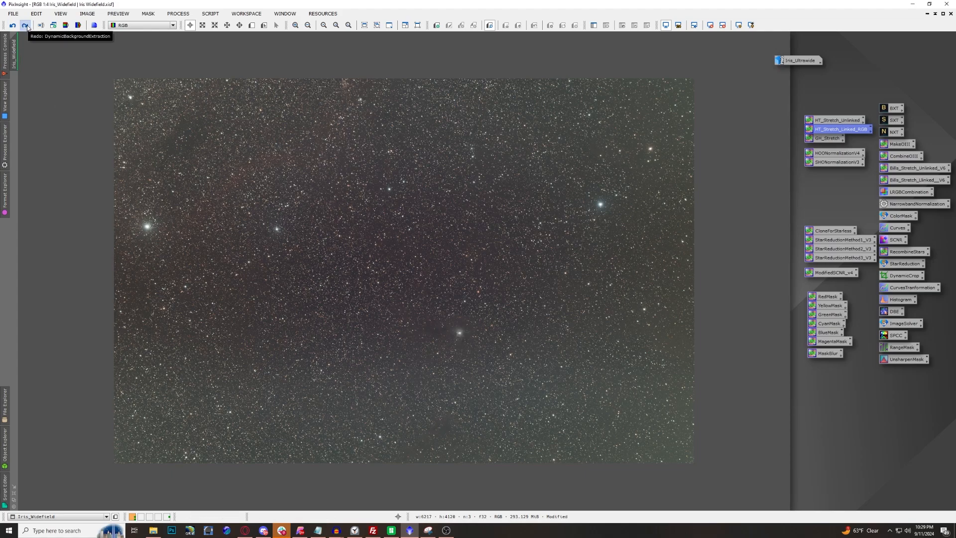
click(25, 25)
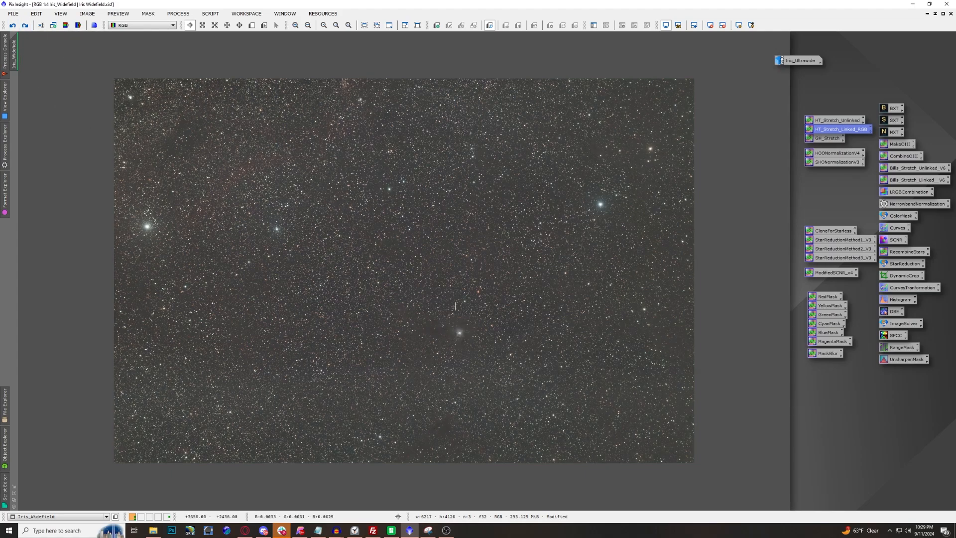
mouse_move(51, 76)
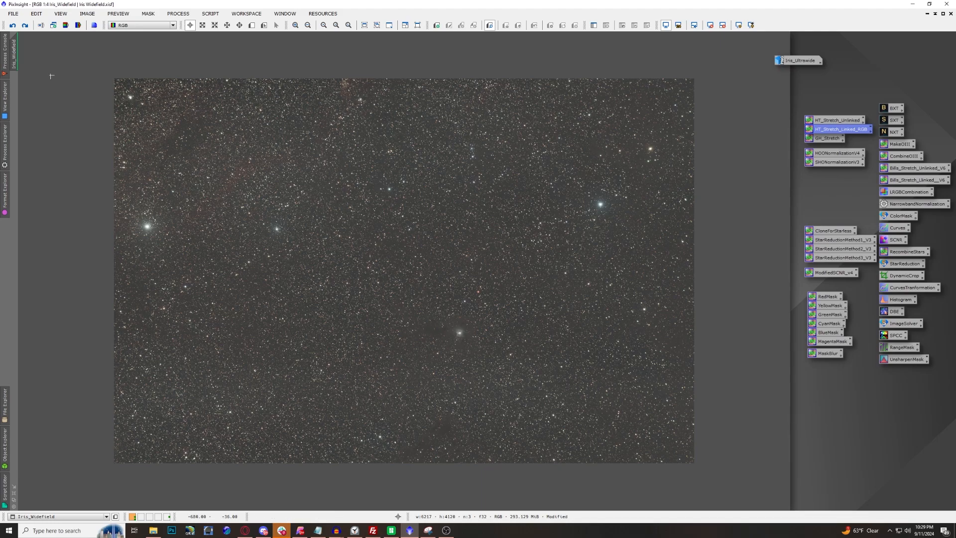
mouse_move(24, 25)
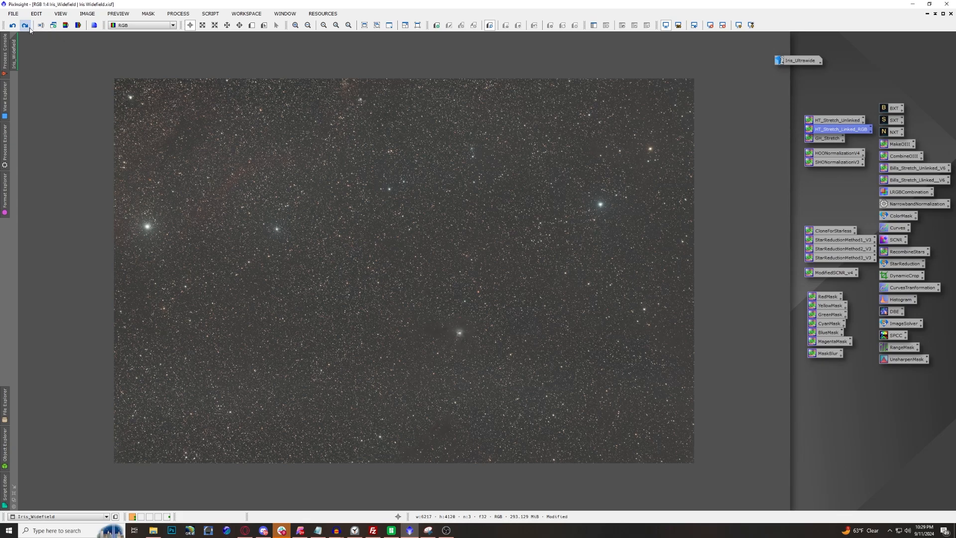
mouse_move(26, 25)
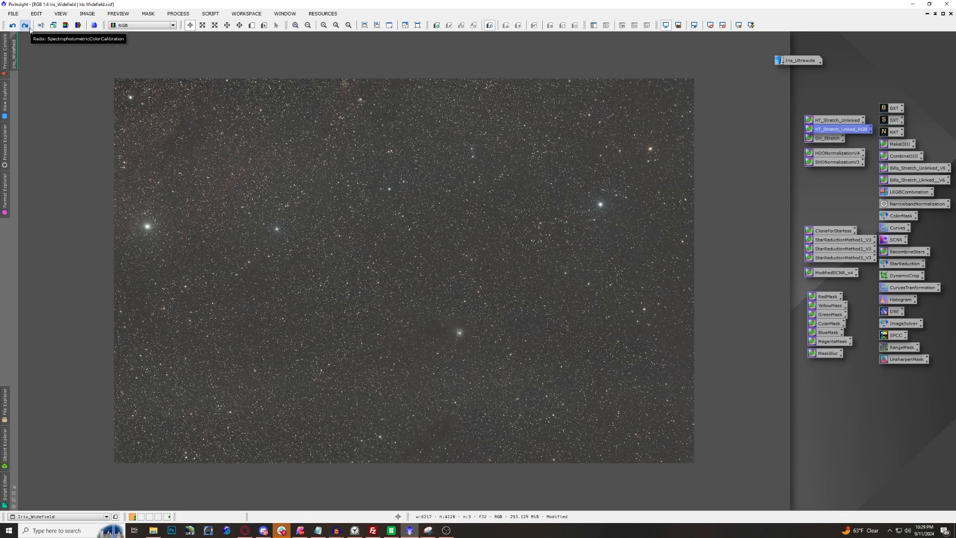
Step: Redo SpectrophotometricColorCalibration and zoom in to view the stretched nebula and dust
click(24, 25)
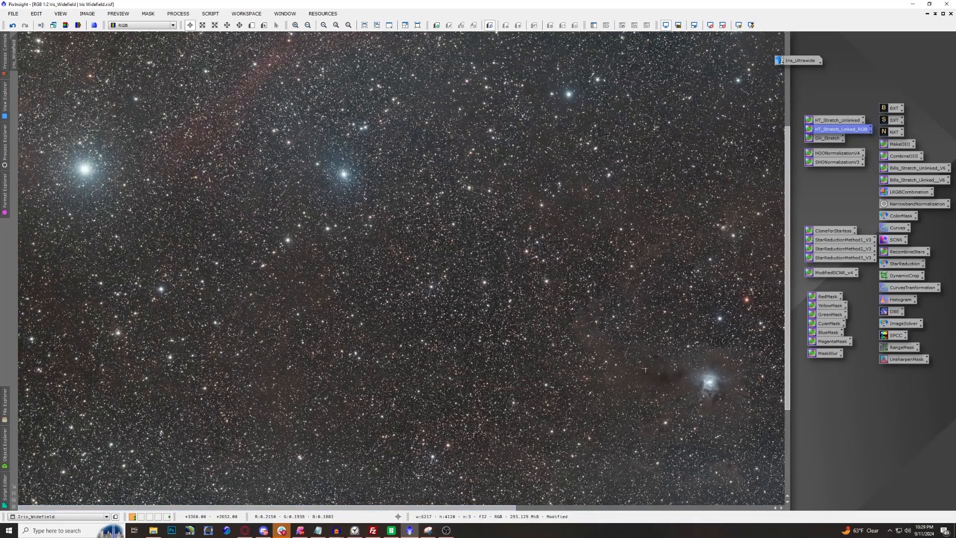
scroll(down, 3)
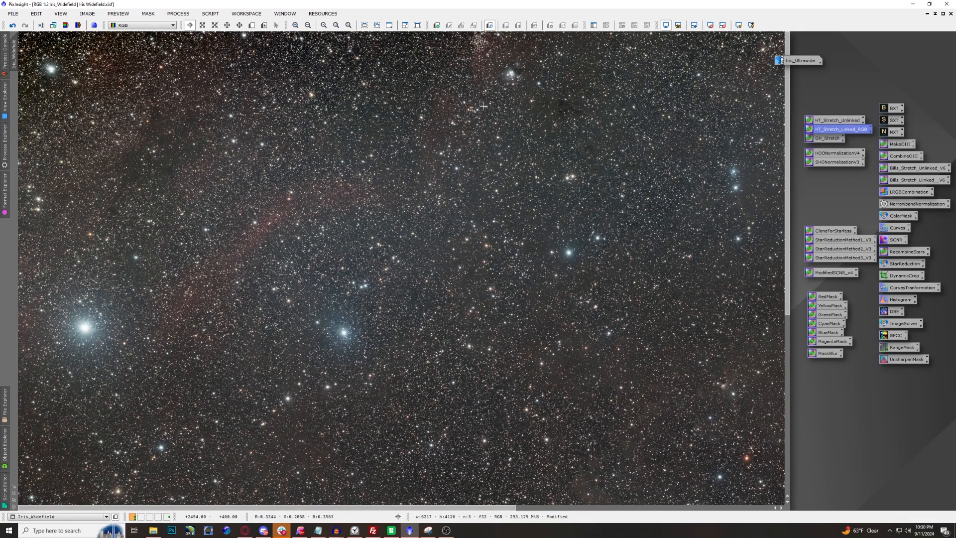
mouse_move(169, 179)
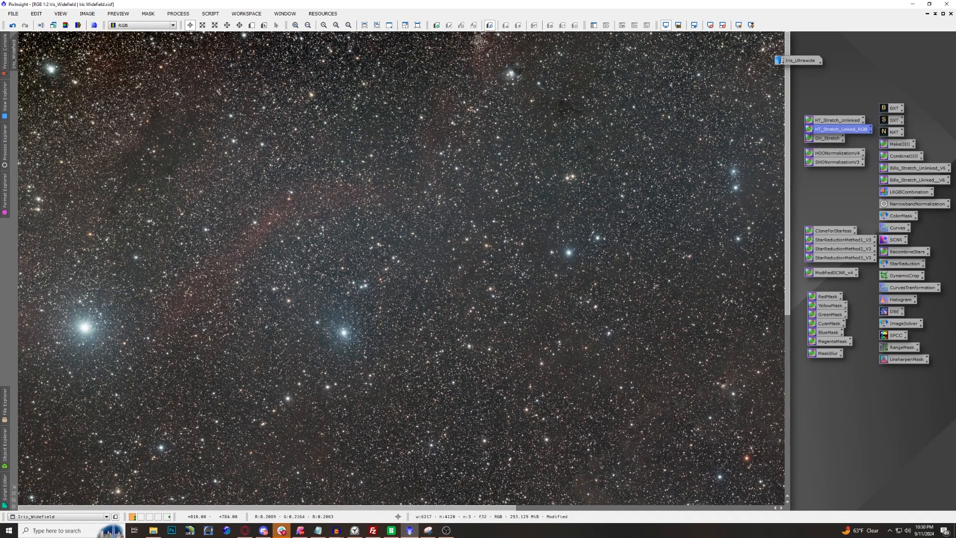
mouse_move(745, 254)
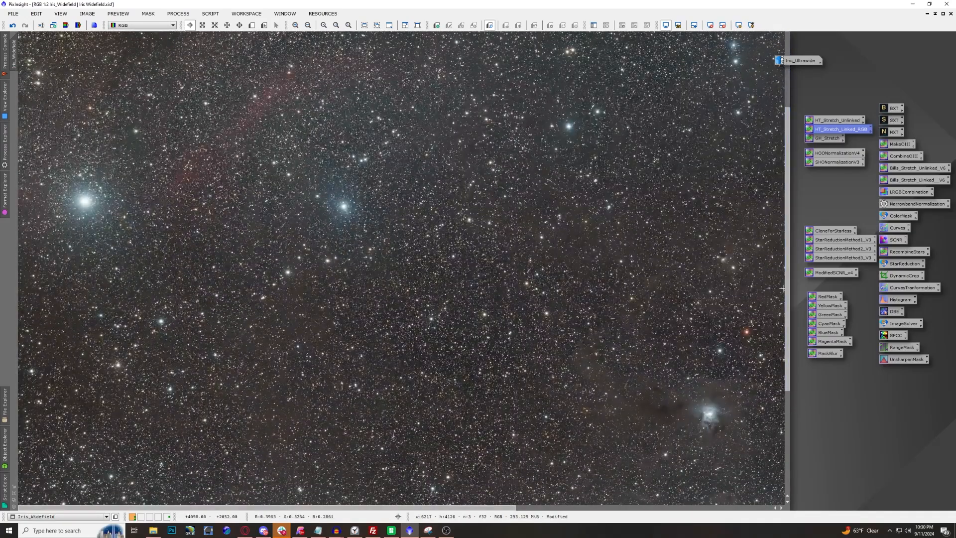
mouse_move(404, 176)
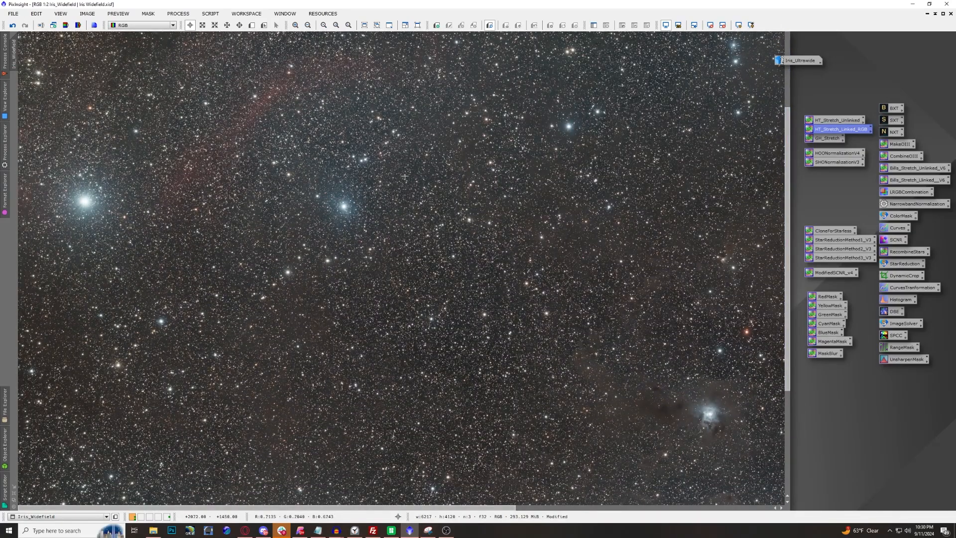
mouse_move(434, 244)
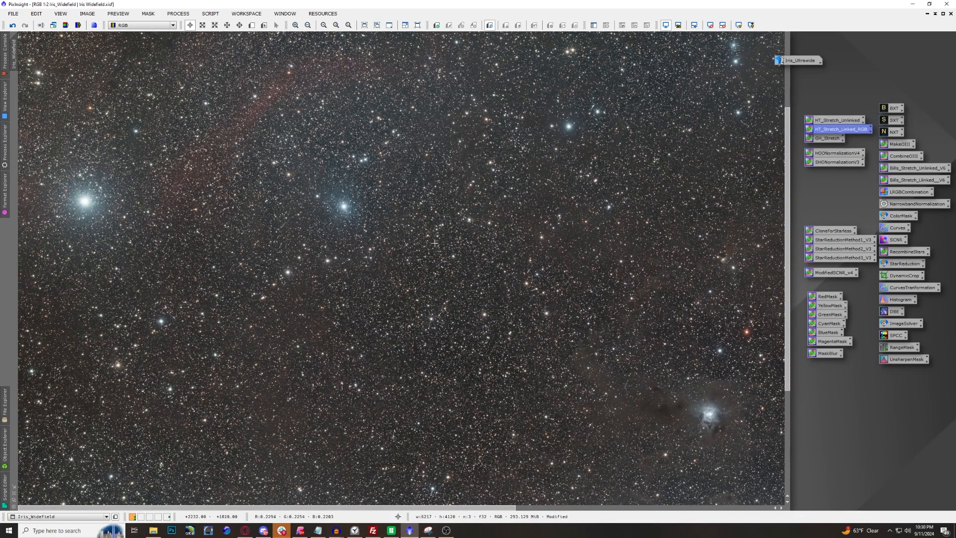
mouse_move(643, 176)
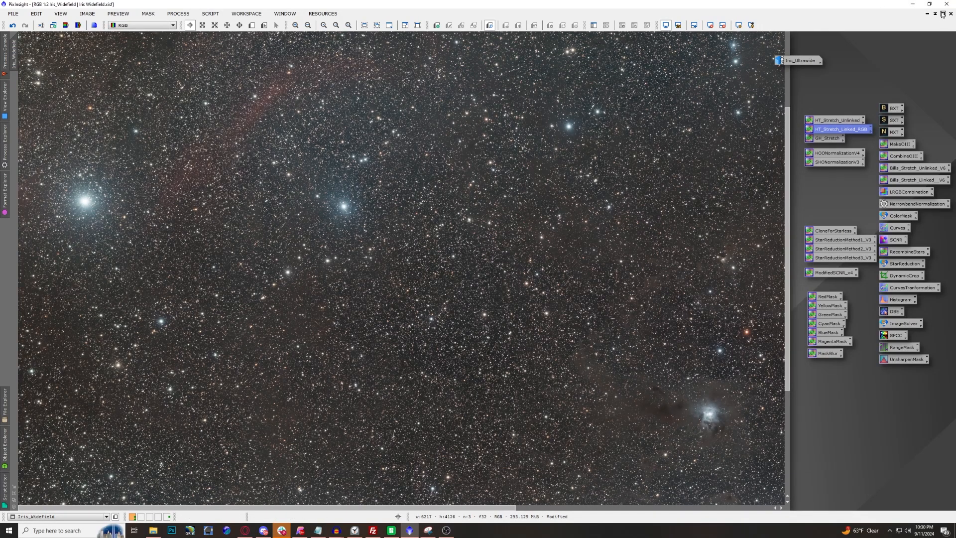
Step: Restore the Iris_Widefield window size and iconize it
click(946, 14)
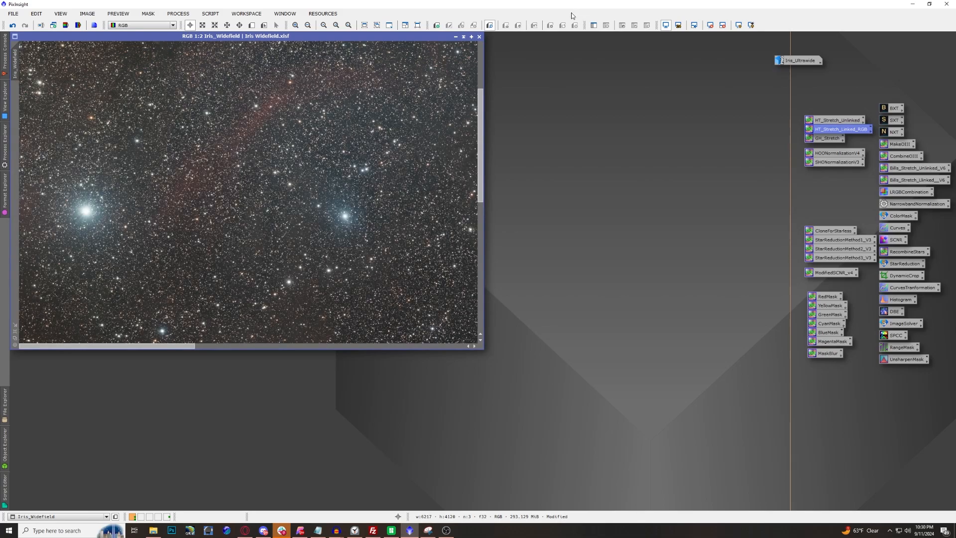
mouse_move(455, 37)
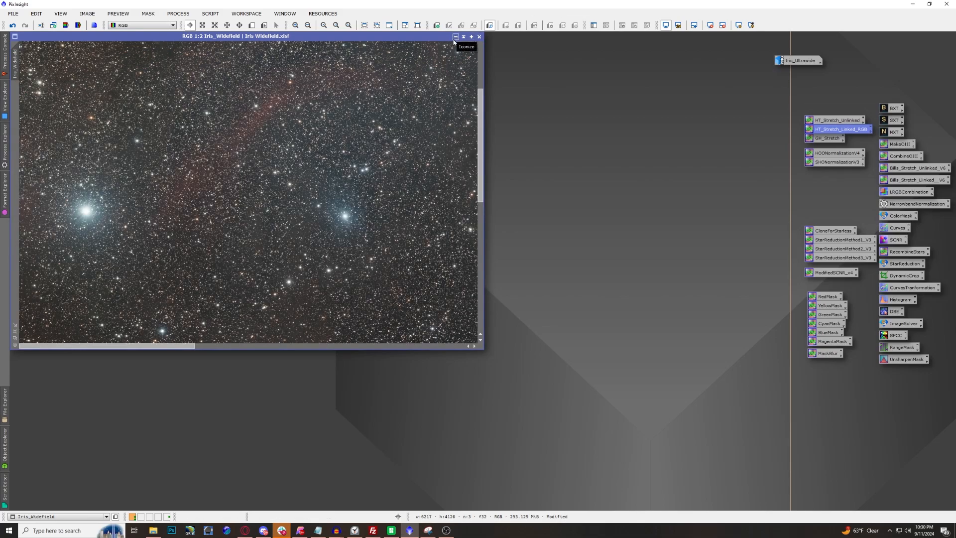
click(454, 37)
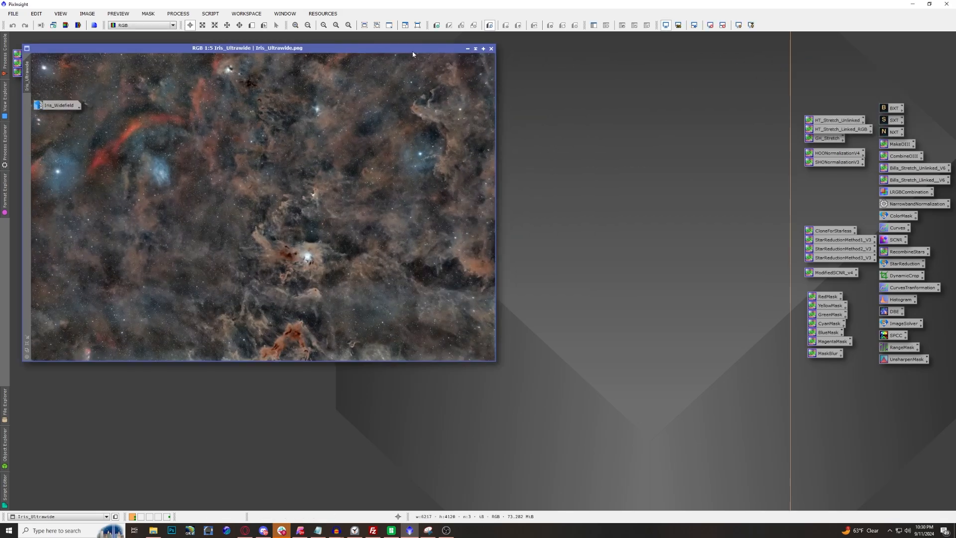
Step: Maximize Iris_Ultrawide, inspect its dust and nebulae closely, then zoom to fit
click(483, 48)
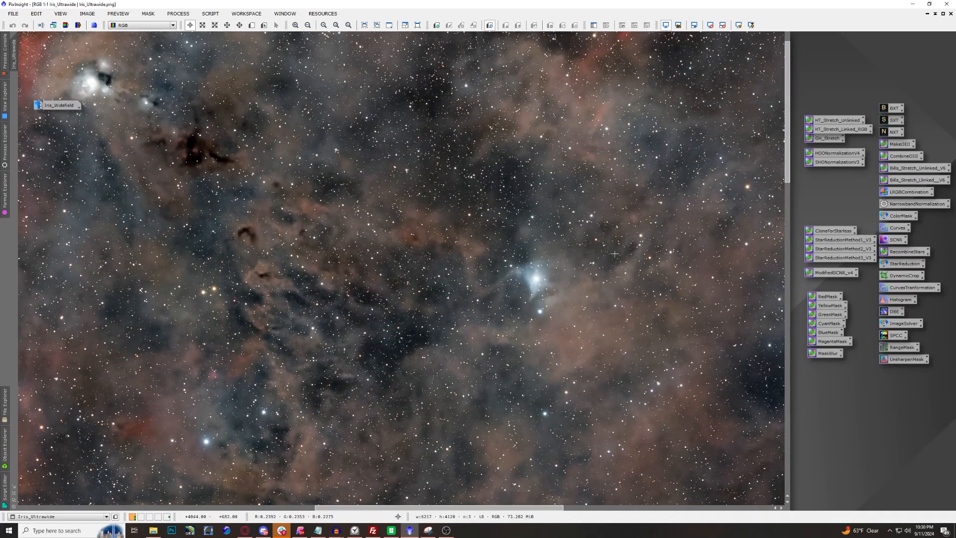
mouse_move(563, 472)
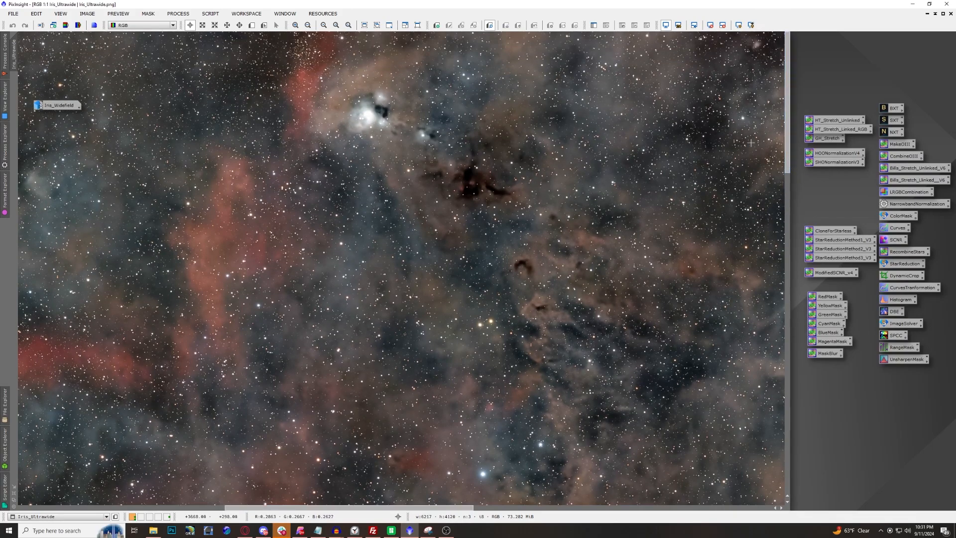
mouse_move(467, 215)
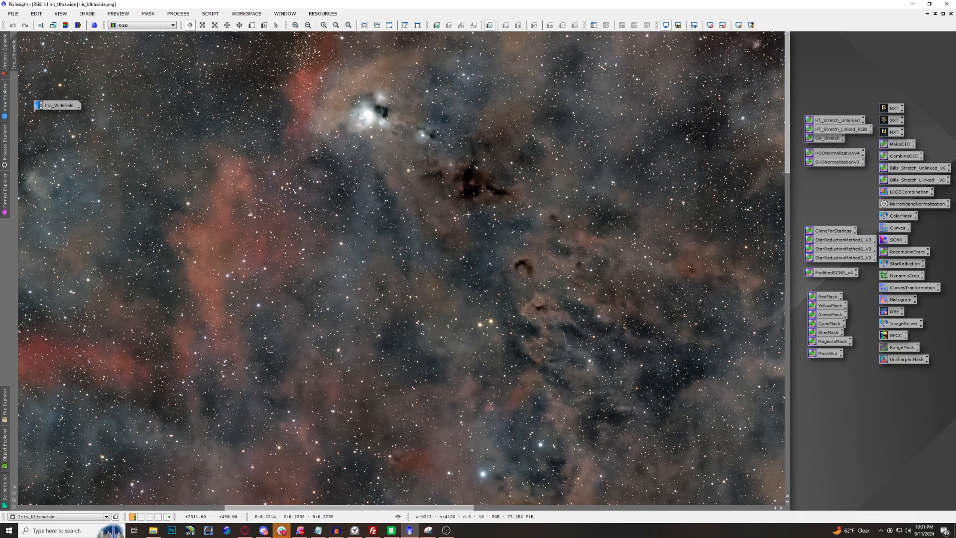
mouse_move(419, 108)
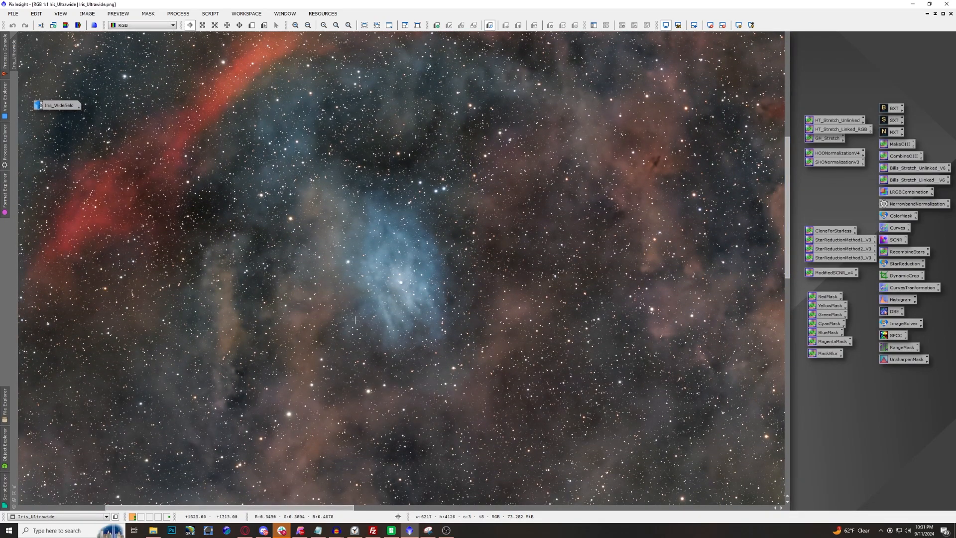
mouse_move(397, 319)
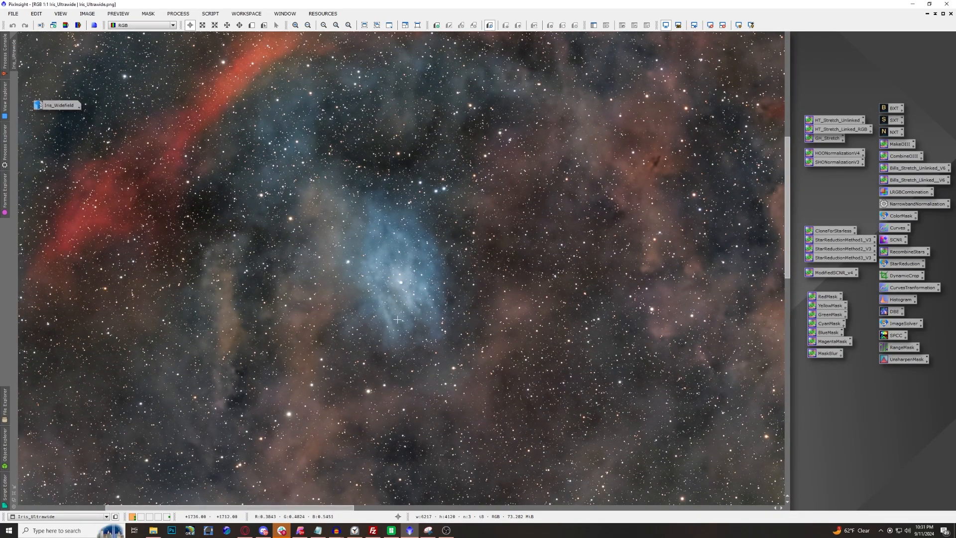
mouse_move(366, 404)
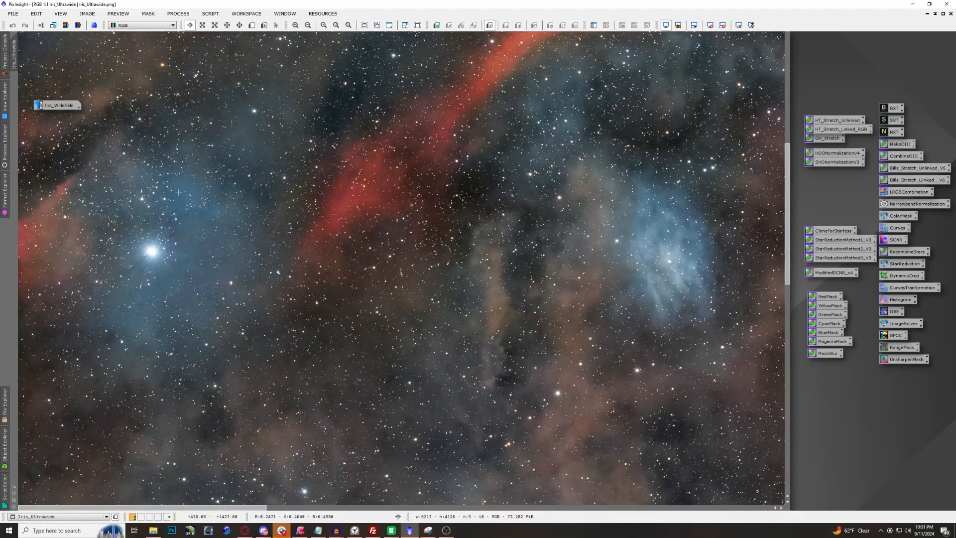
click(322, 25)
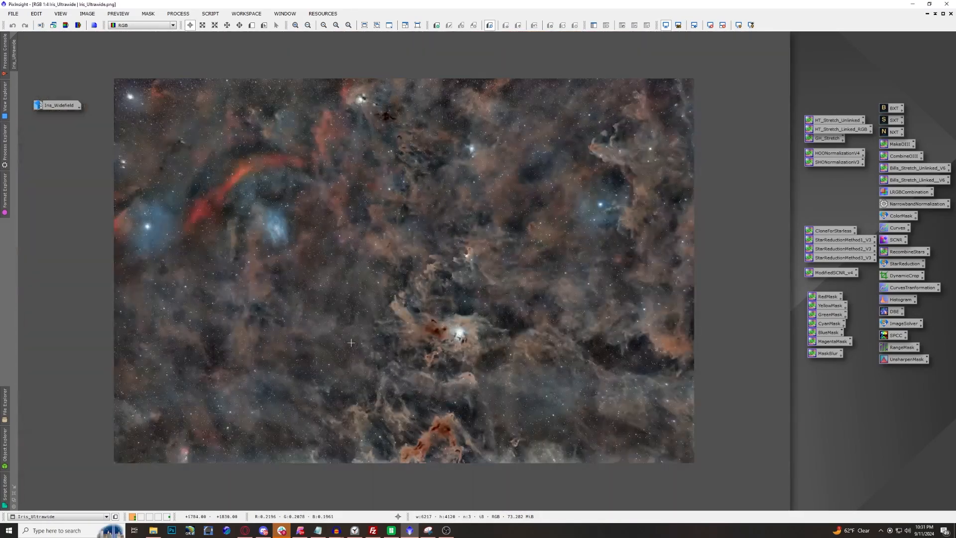